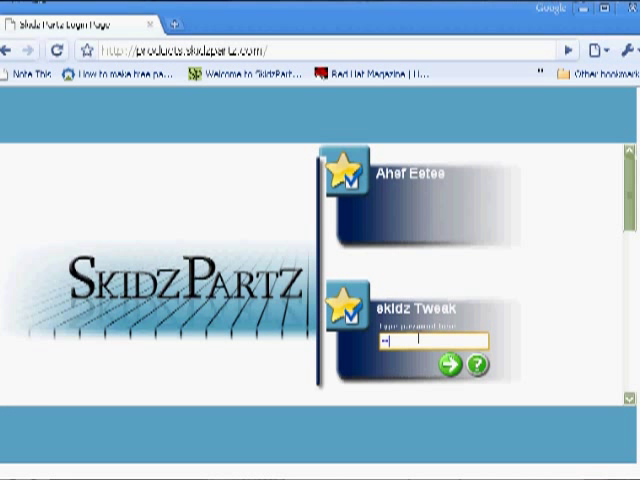
Submit the entered password to log in to the Skidz Partz site.
left_click(449, 364)
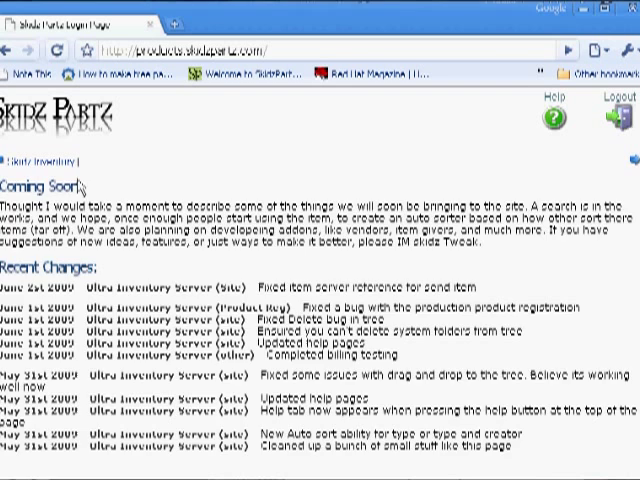
Open the Skidz Inventory folder view to show the Gadgets folder contents.
left_click(38, 160)
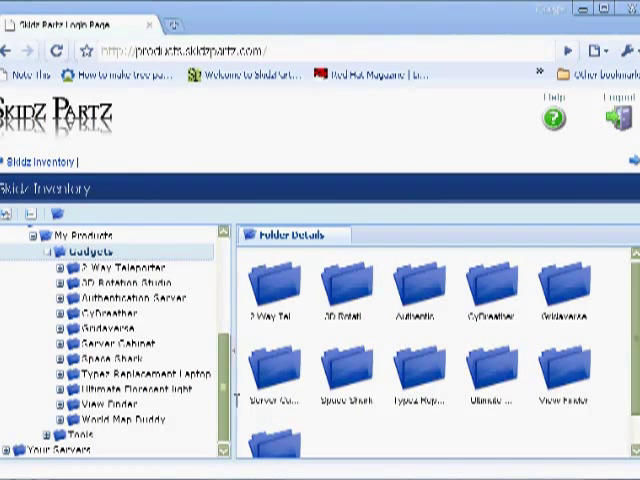
mouse_move(335, 298)
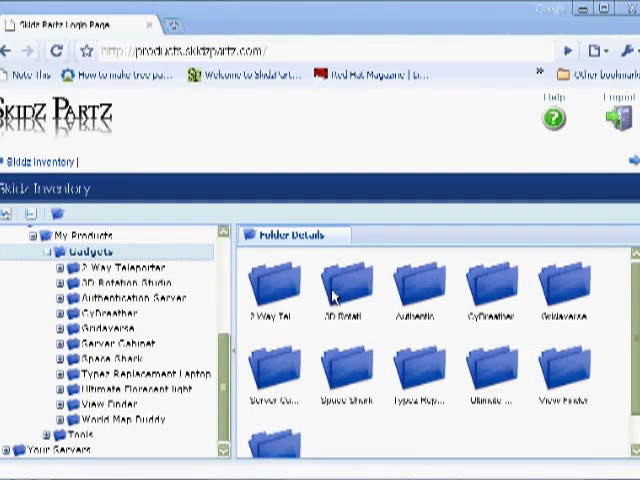